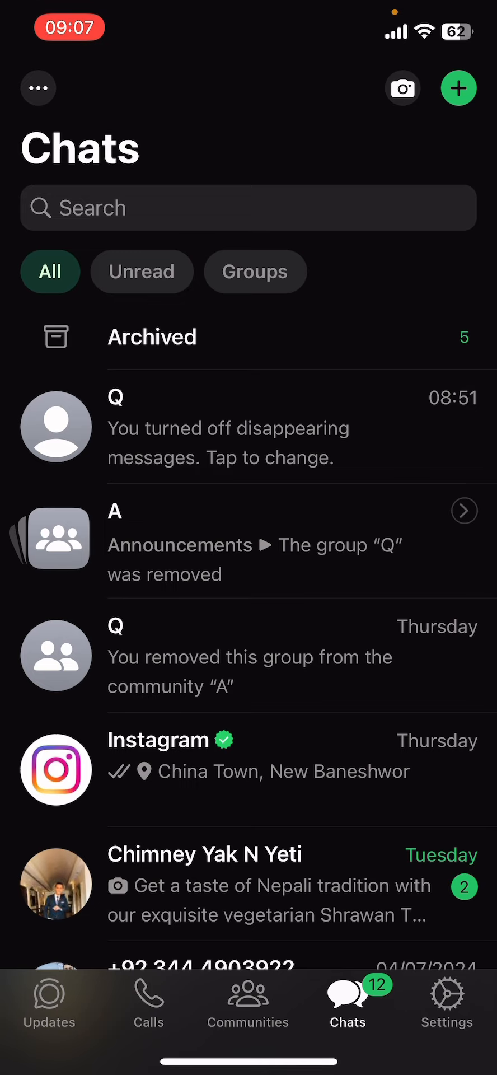
- Go to the Settings screen from the chat list
left_click(447, 1001)
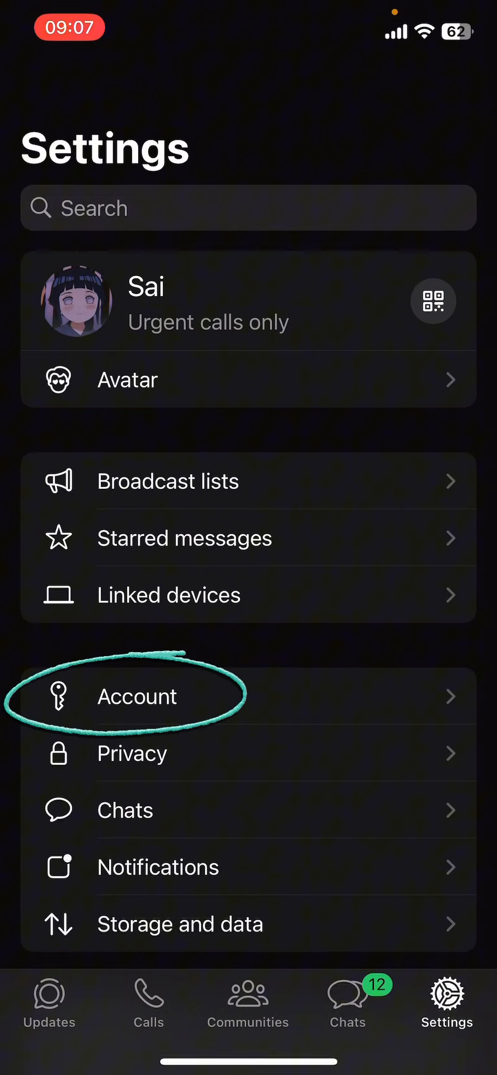
- Reach the Email address page under Account settings
left_click(137, 696)
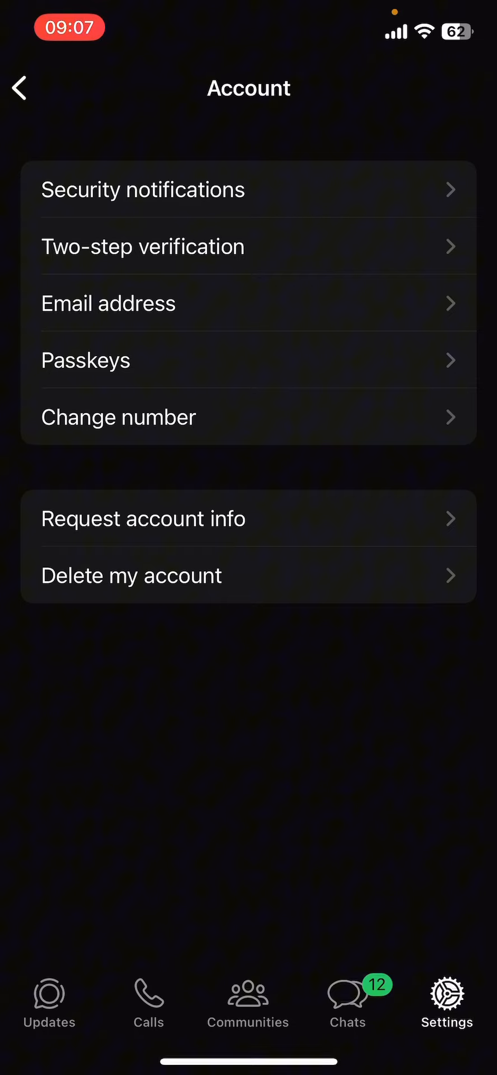
left_click(249, 302)
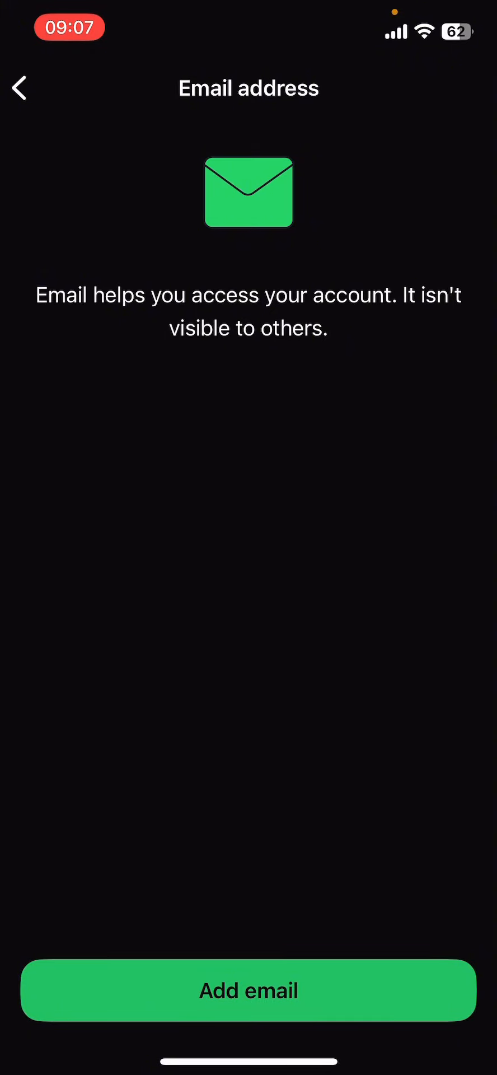
- Add an email address to the account and submit it to receive a verification code
left_click(248, 989)
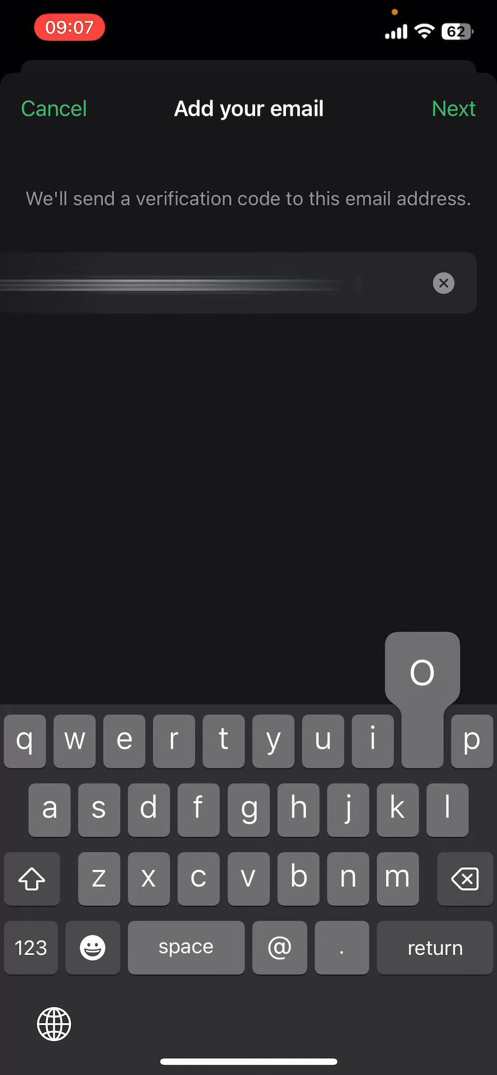
left_click(453, 108)
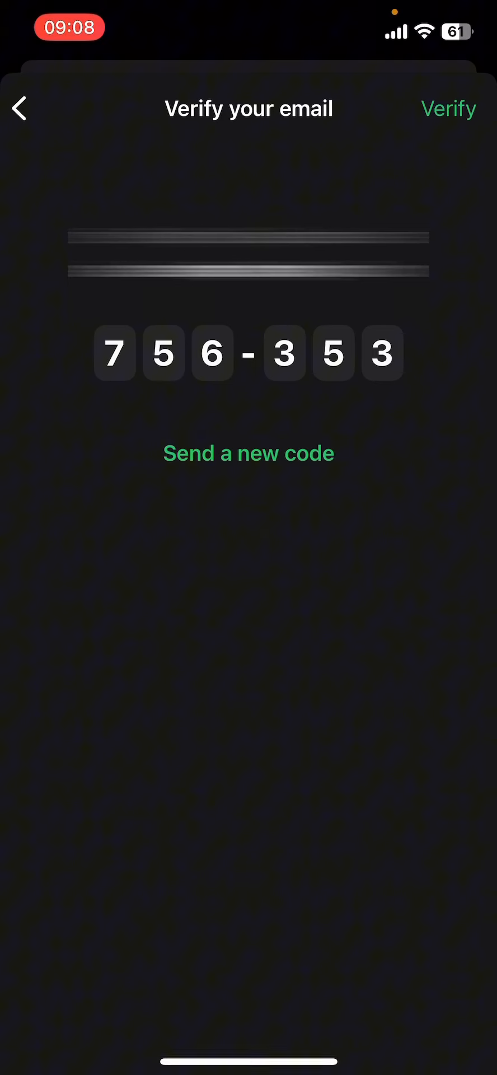